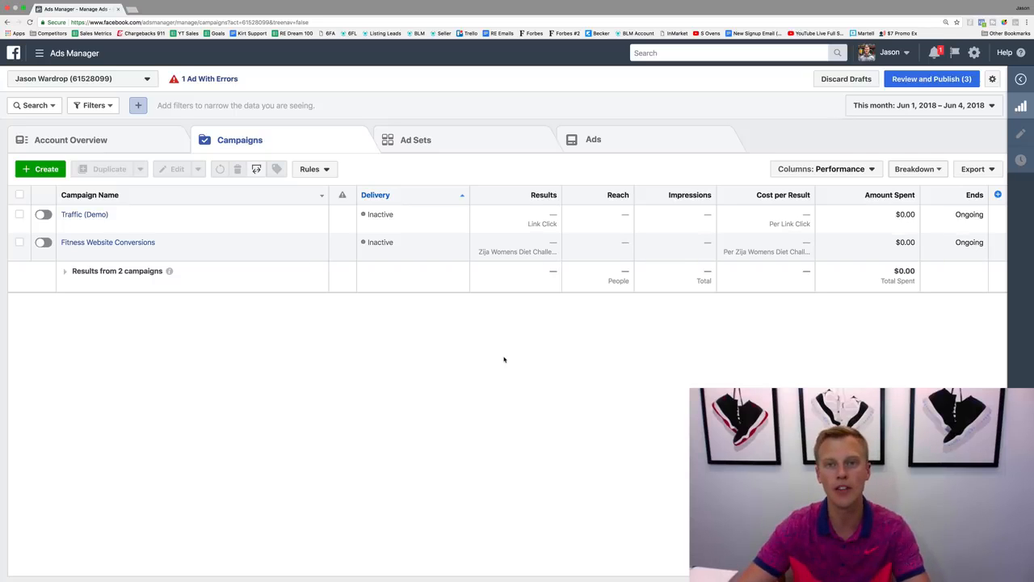
mouse_move(506, 353)
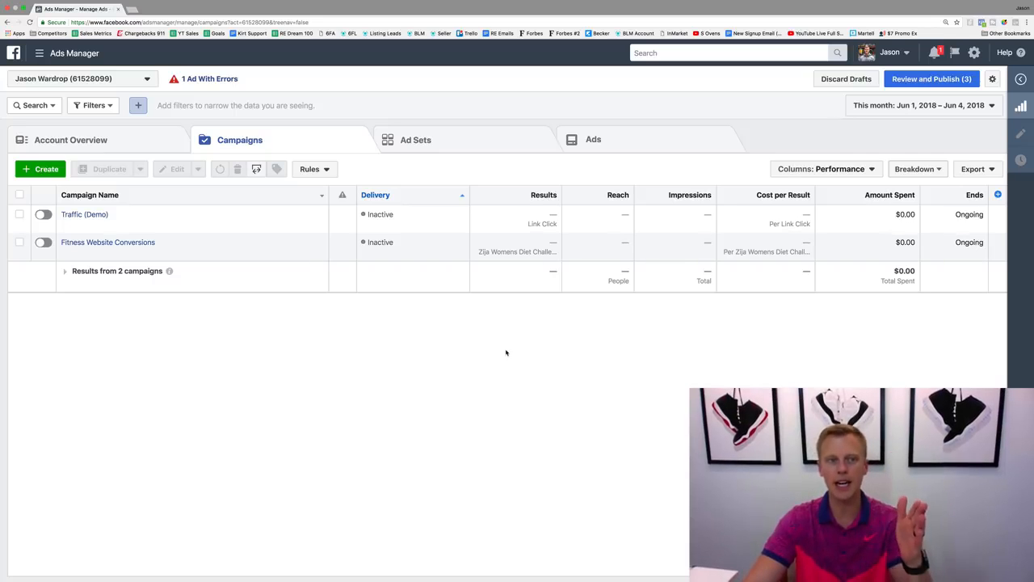
mouse_move(510, 340)
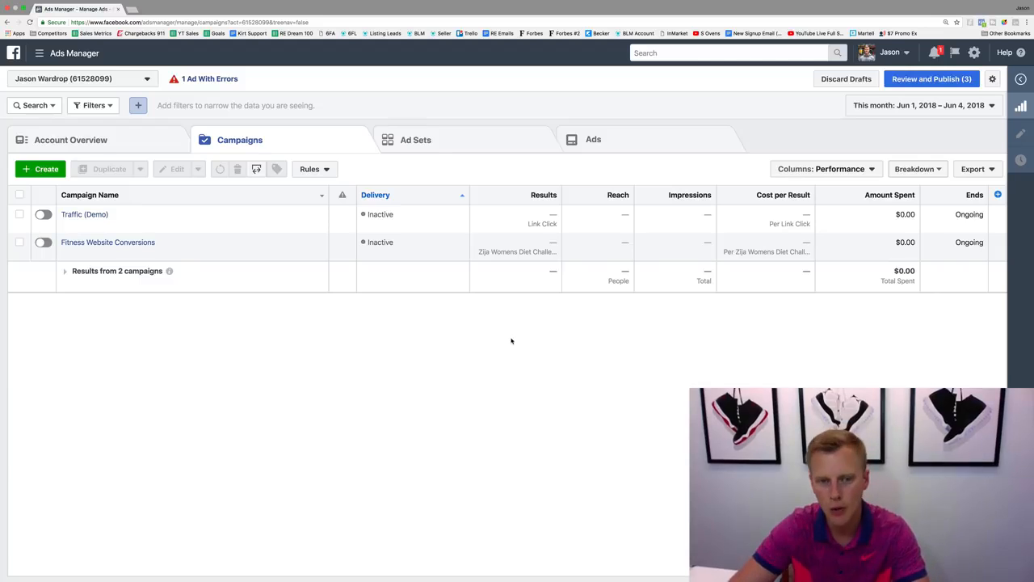
Start a new campaign from the Campaigns tab's Create button.
left_click(40, 168)
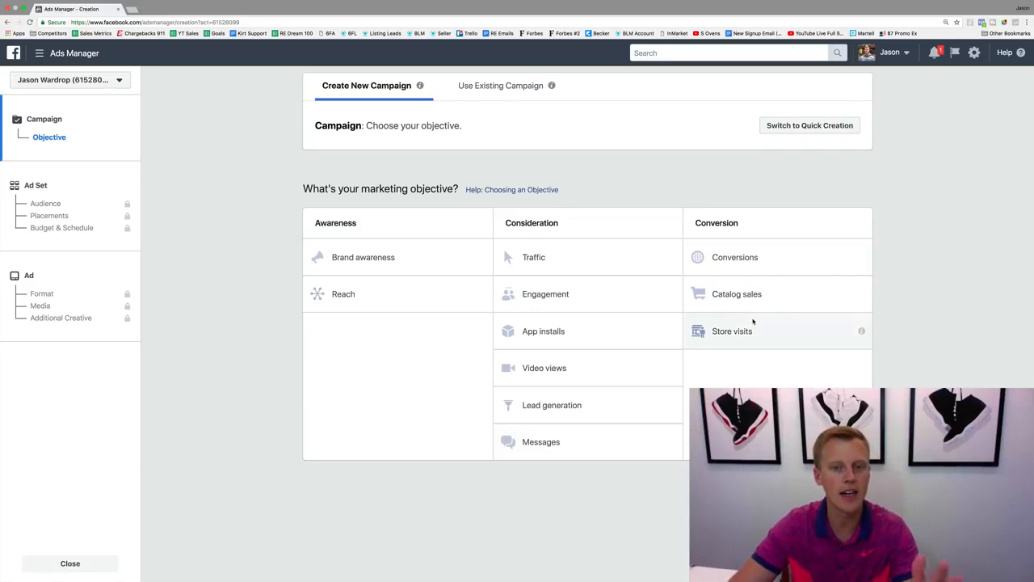
mouse_move(736, 294)
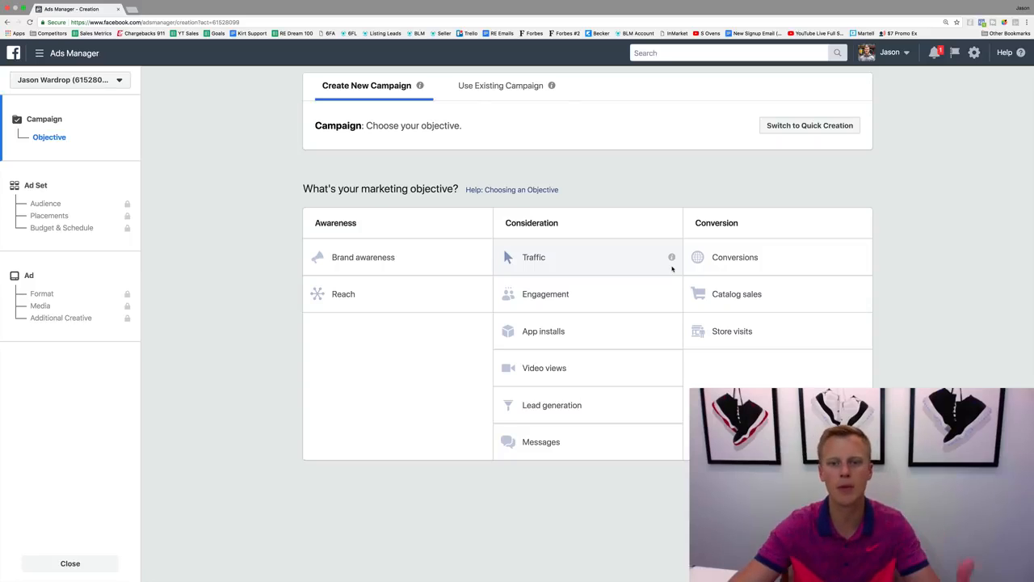
mouse_move(644, 268)
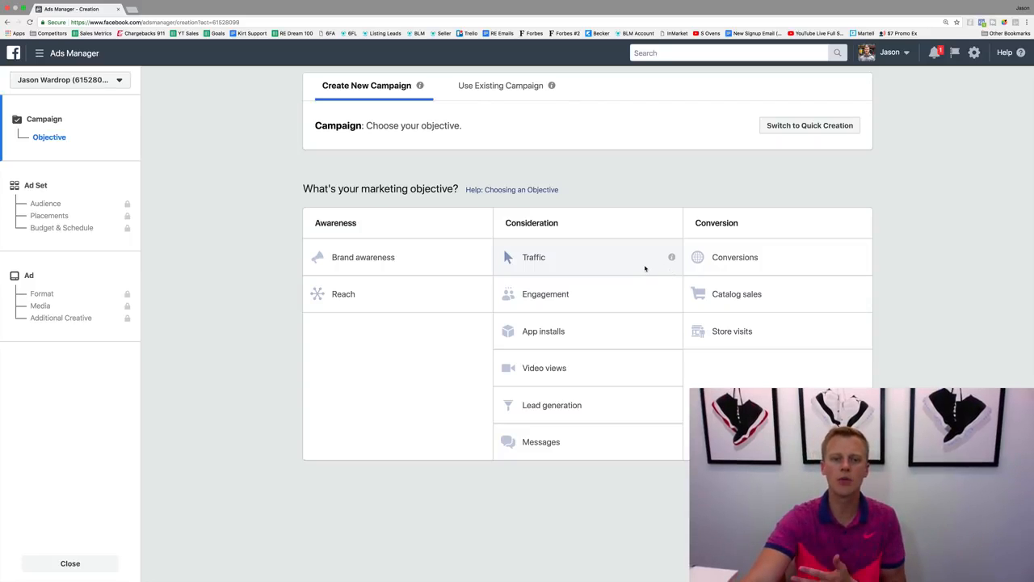
mouse_move(629, 261)
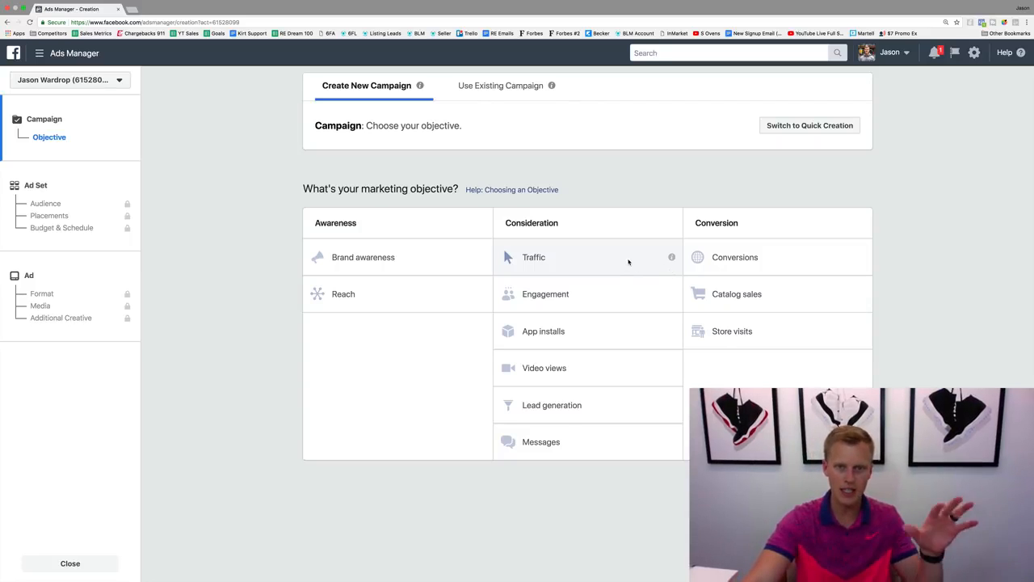
Choose Traffic under Consideration and continue to the ad set settings.
left_click(533, 257)
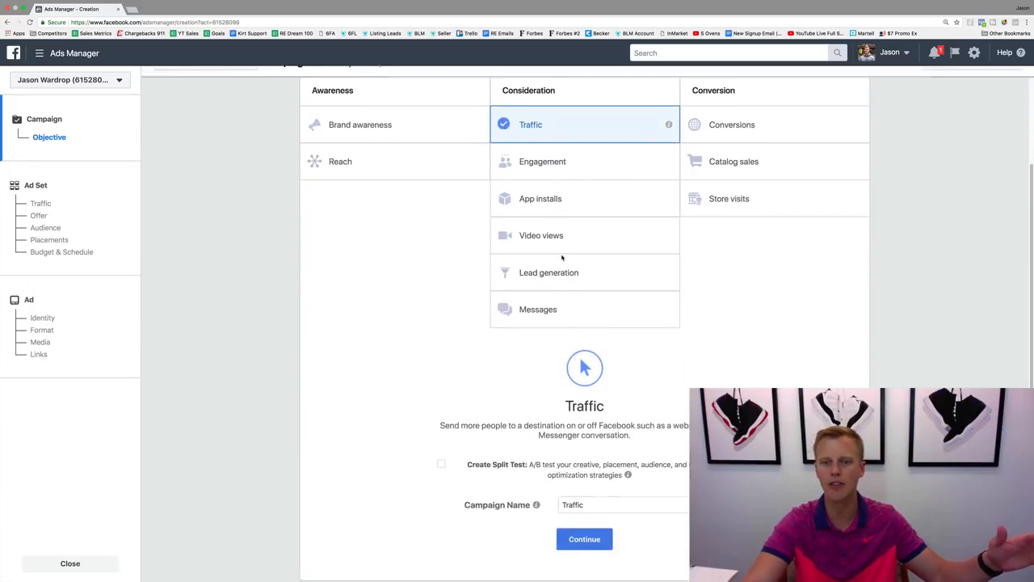
left_click(584, 539)
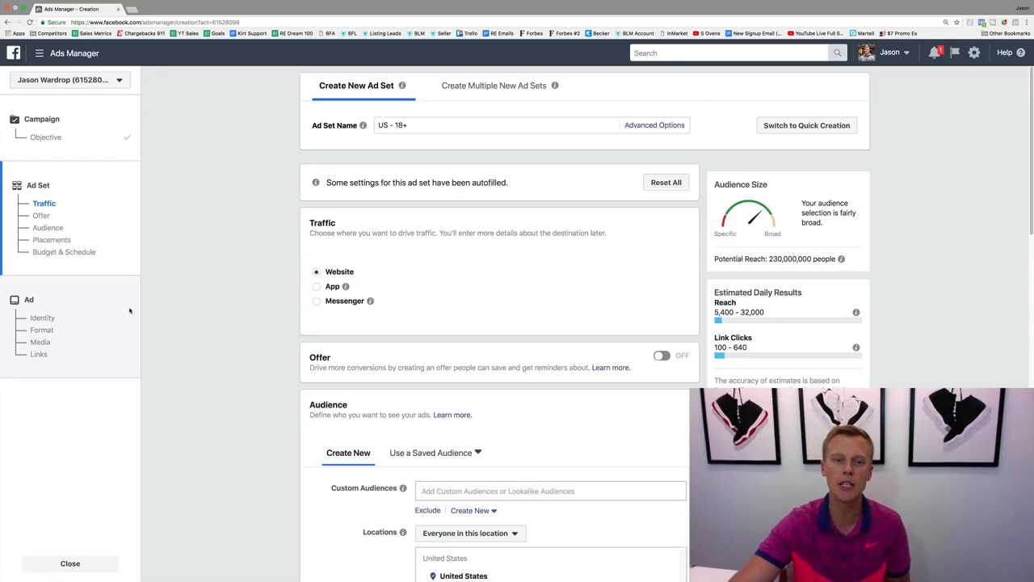
mouse_move(247, 316)
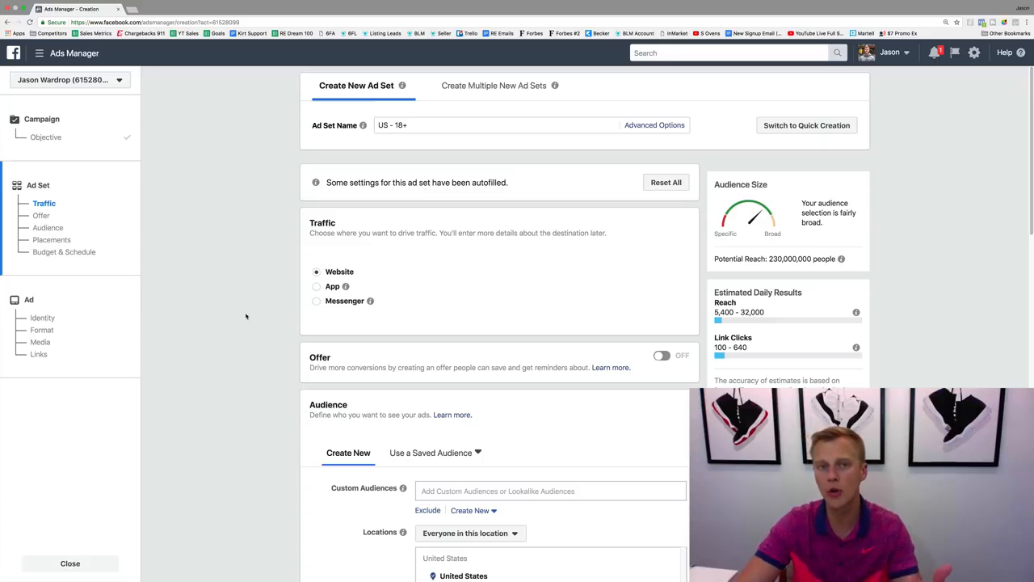
mouse_move(222, 319)
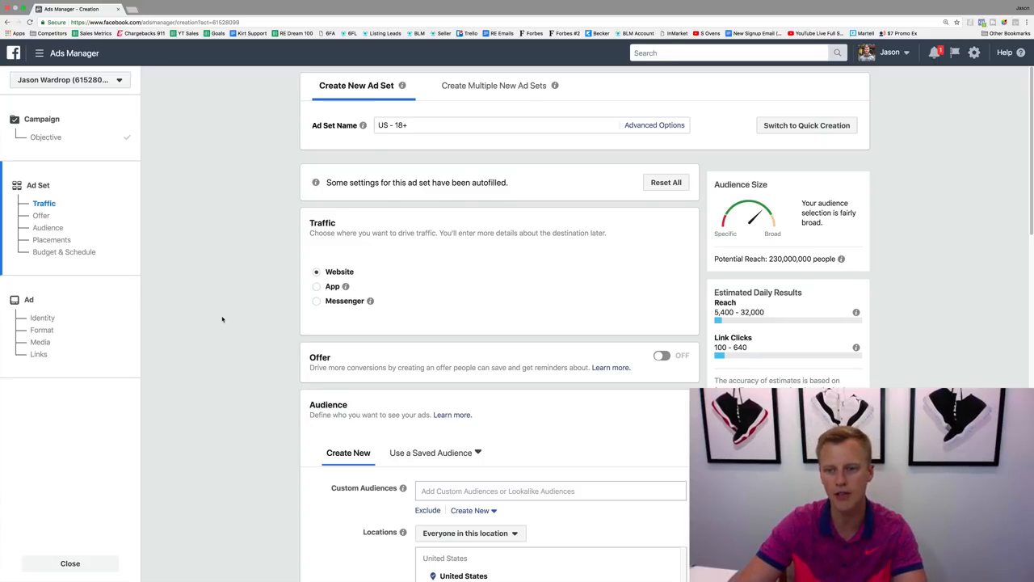
Scroll the ad set page past Audience down to Placements.
scroll("down", 3)
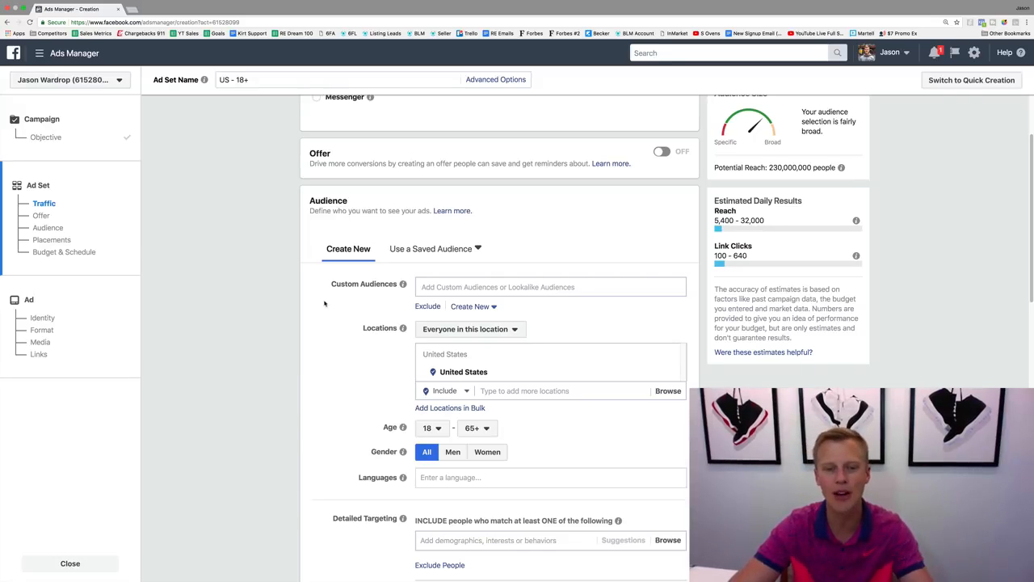
scroll("down", 3)
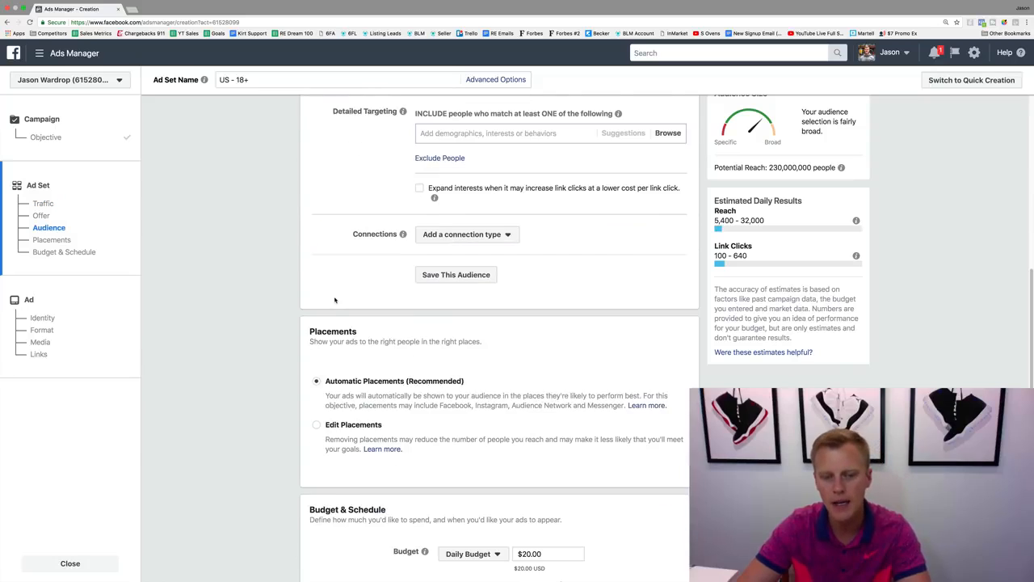
scroll("down", 3)
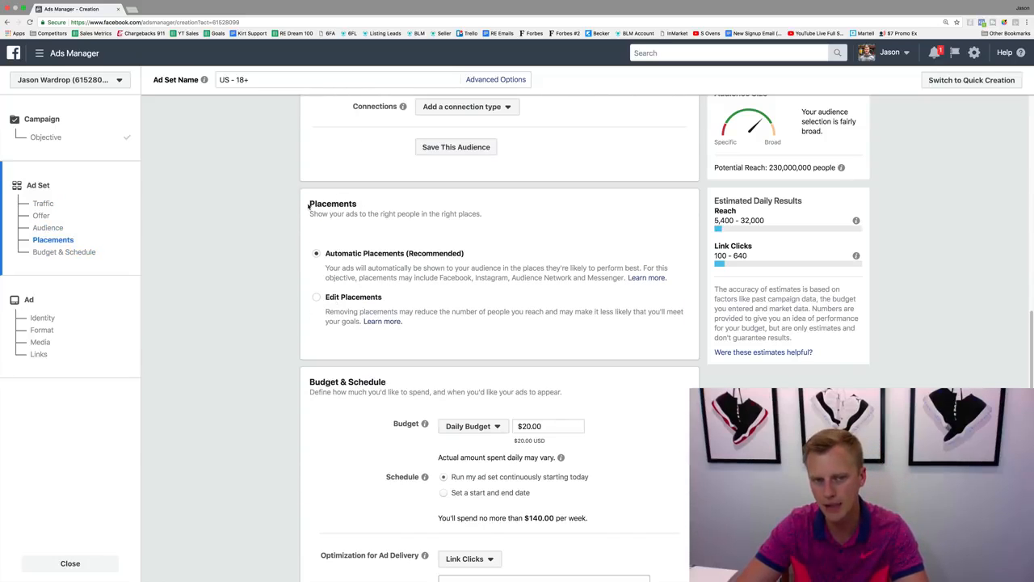
mouse_move(380, 263)
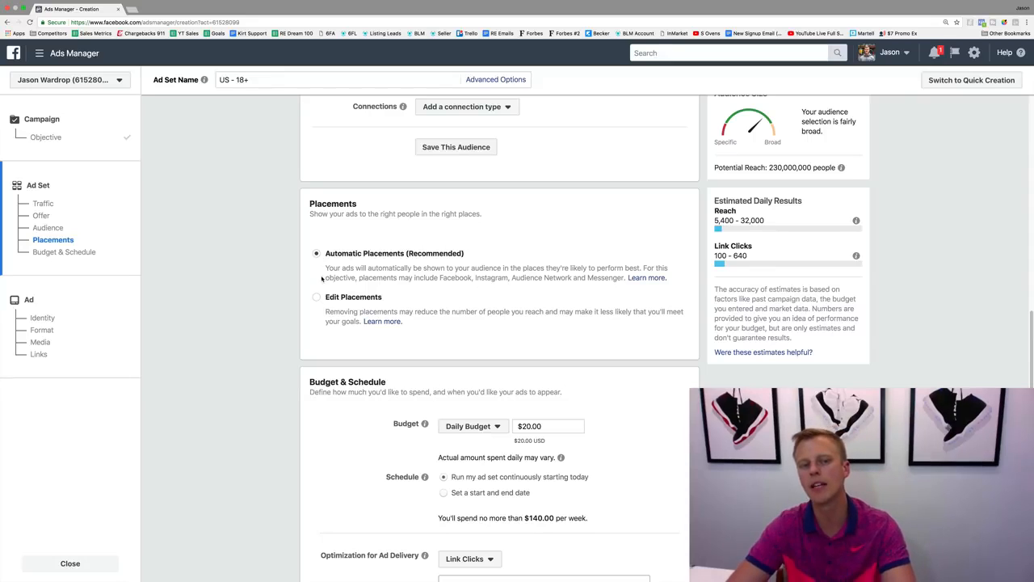
Switch to manual placements and uncheck Audience Network and Facebook Marketplace.
left_click(316, 297)
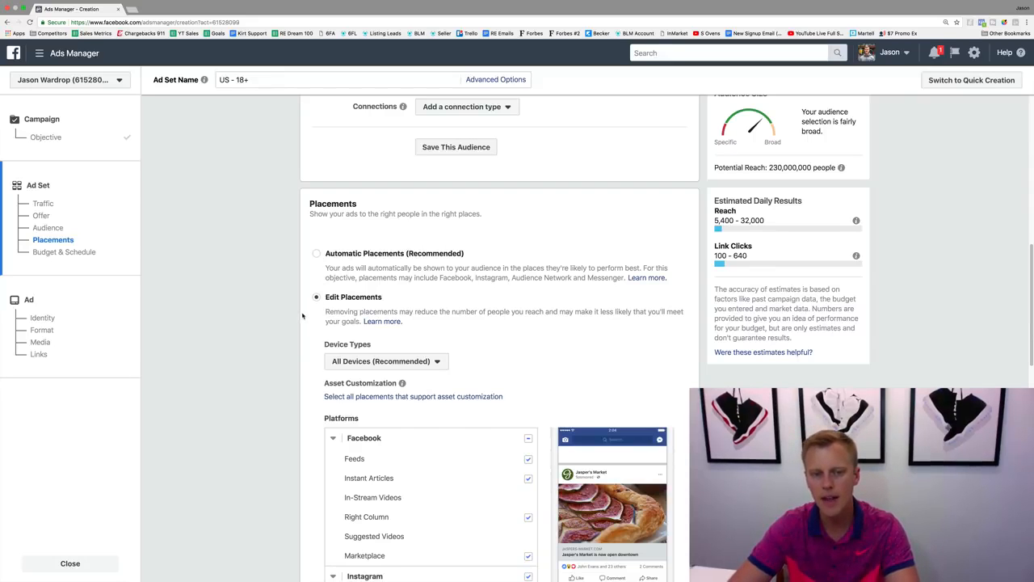
scroll("down", 3)
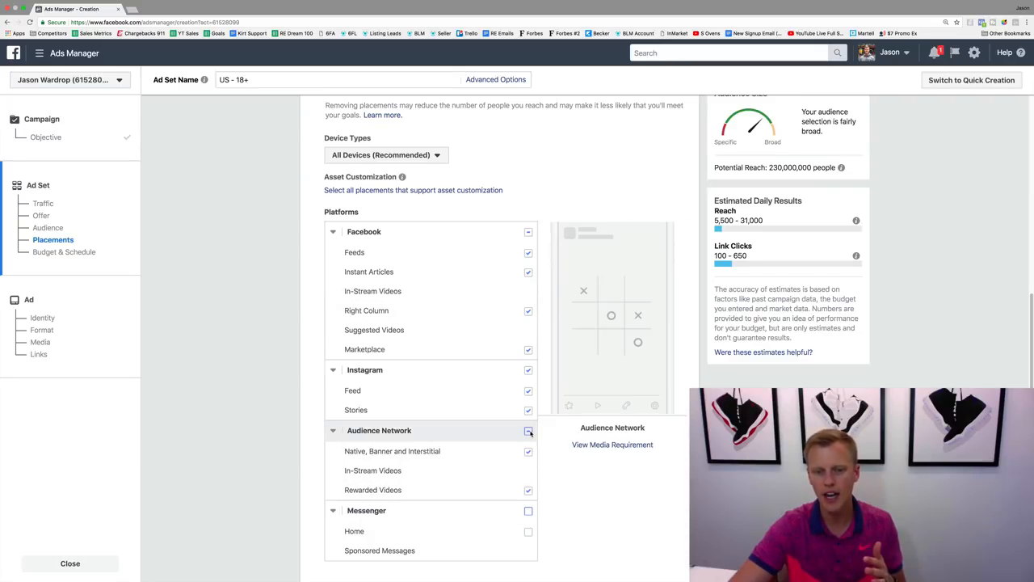
left_click(528, 431)
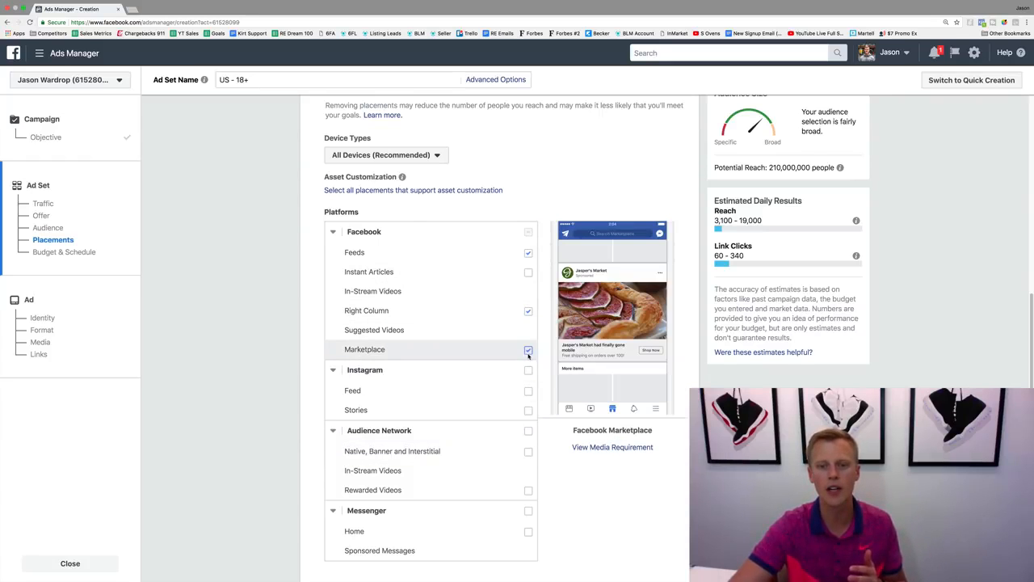
left_click(529, 349)
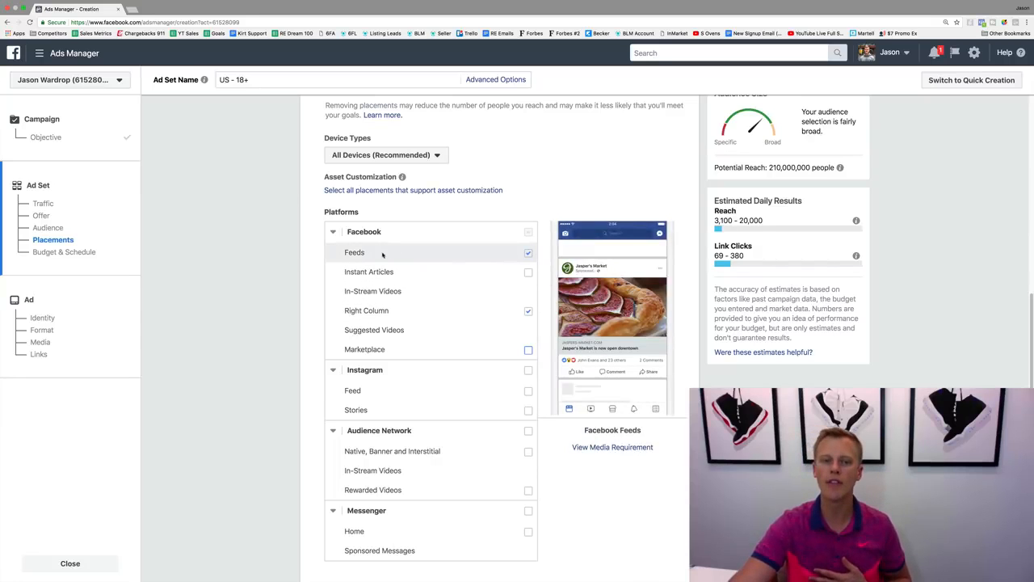
mouse_move(430, 258)
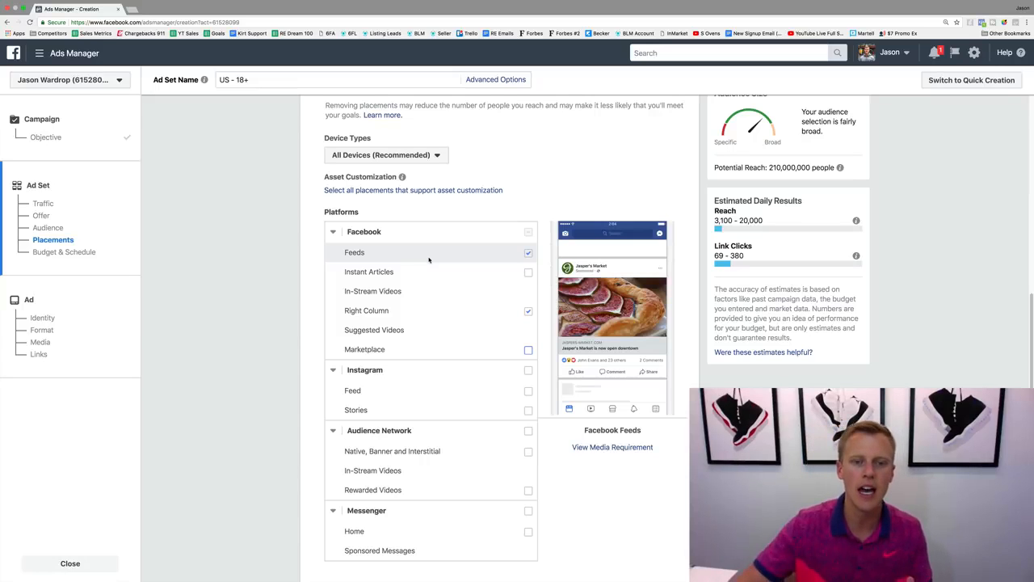
Uncheck Right Column so Facebook Feeds is the only placement left.
left_click(529, 252)
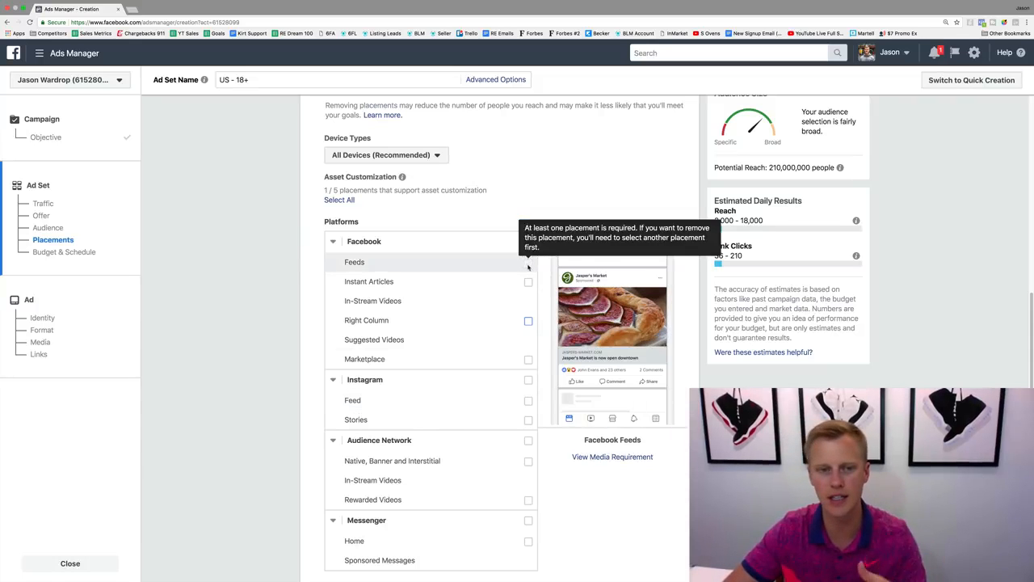
left_click(65, 251)
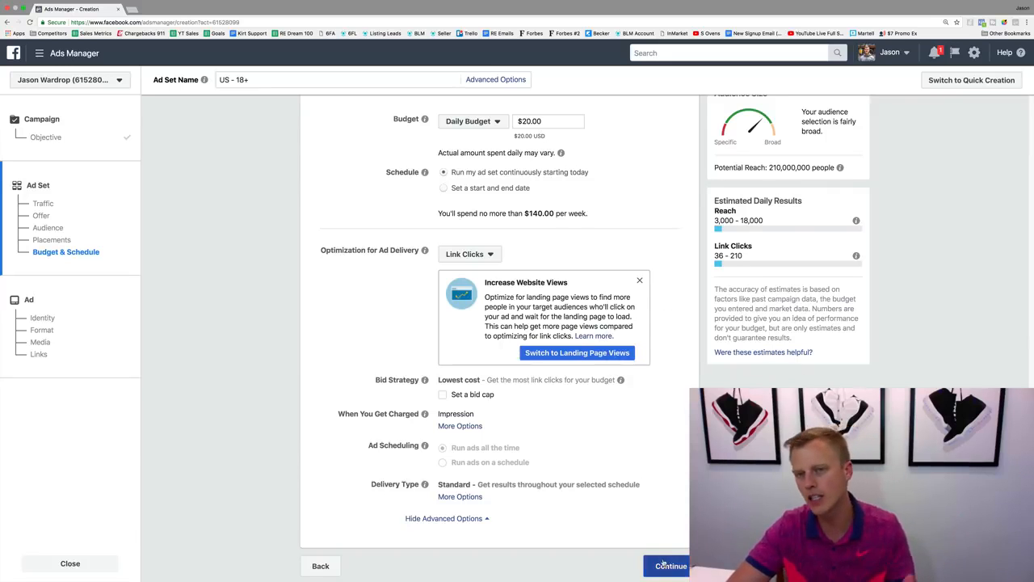
scroll("up", 3)
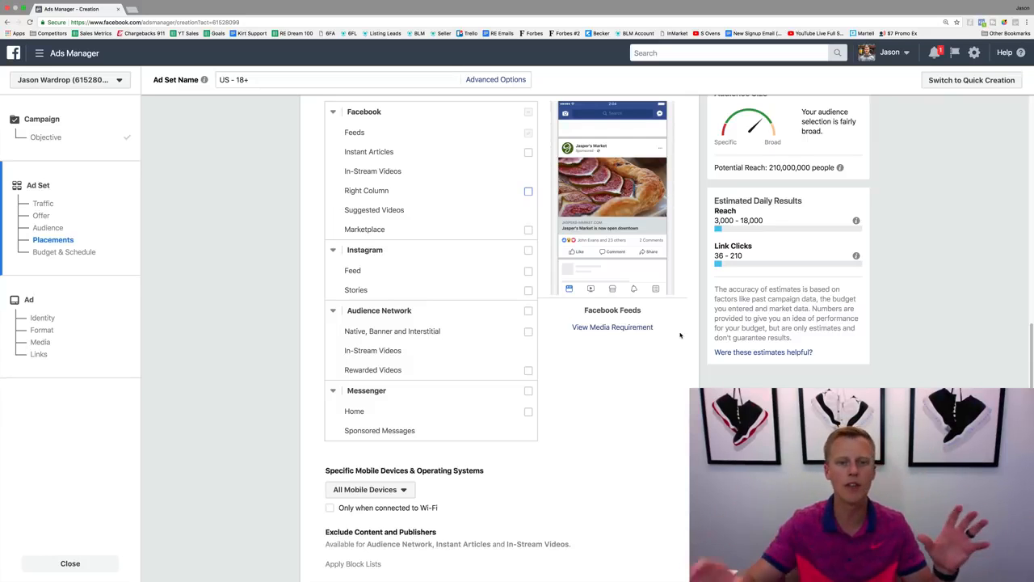
left_click(529, 132)
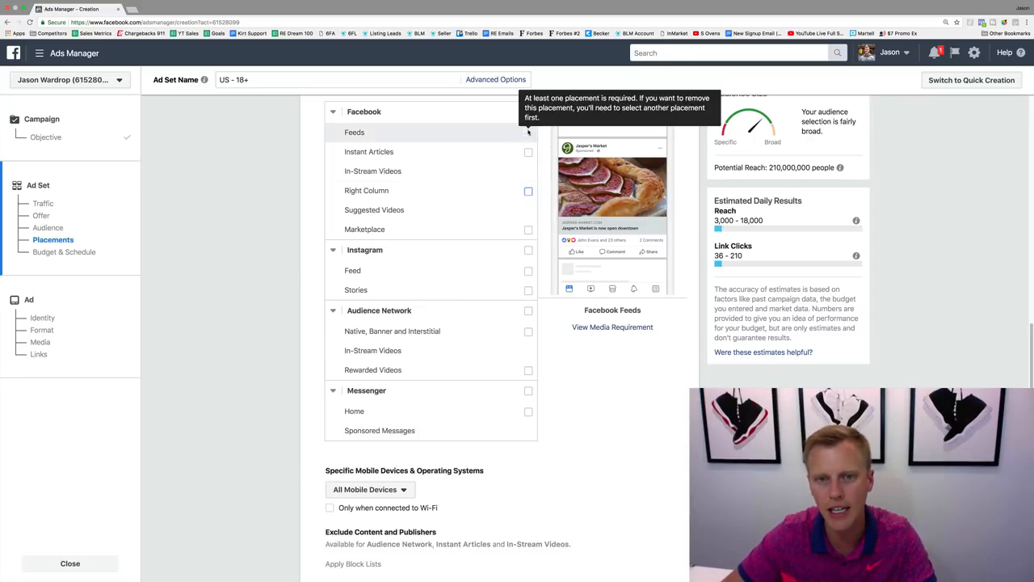
left_click(528, 270)
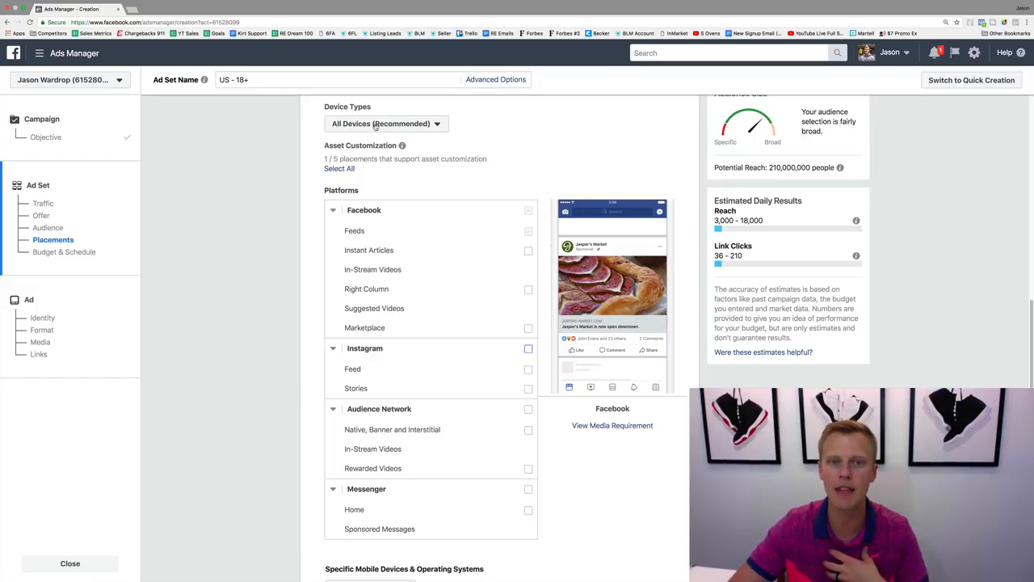
Set device type to Mobile Only, toggle two placements, then restore All Devices (Recommended).
left_click(385, 124)
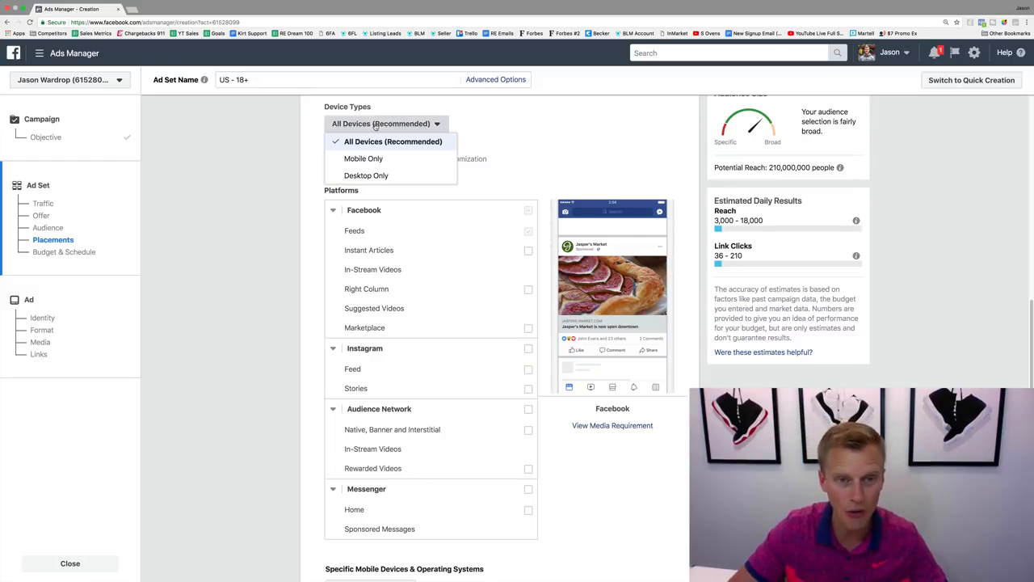
mouse_move(364, 158)
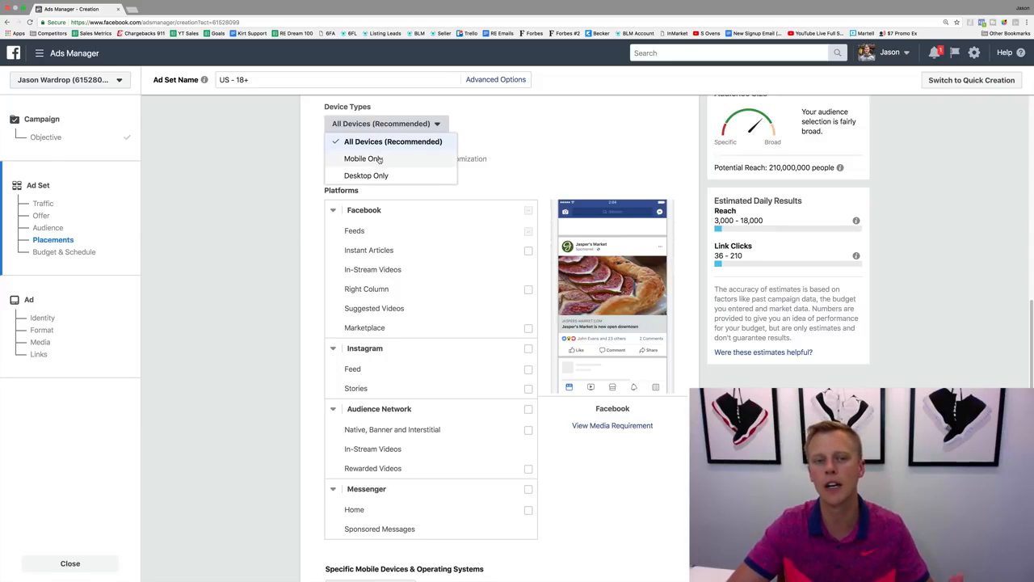
left_click(363, 159)
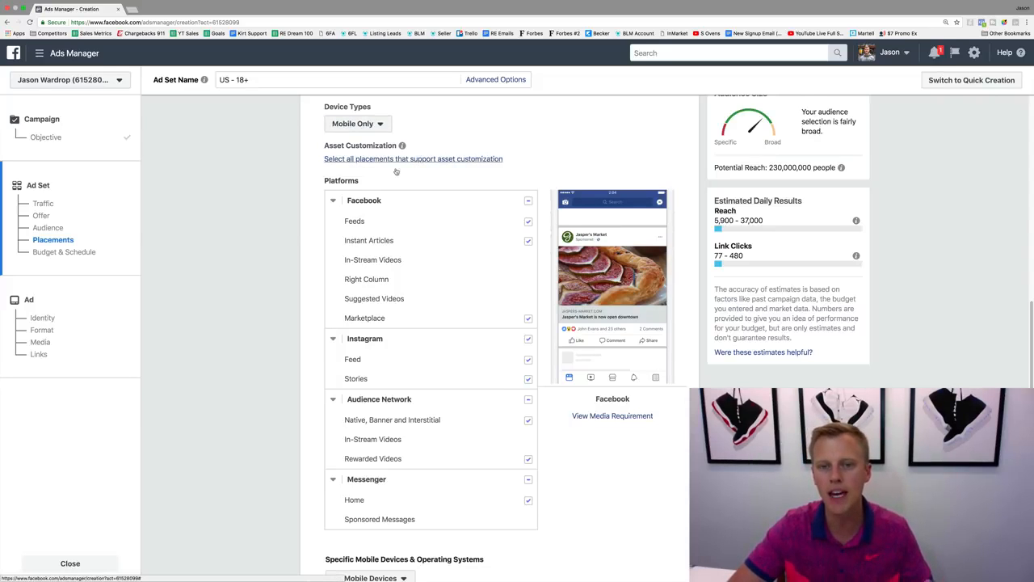
left_click(528, 240)
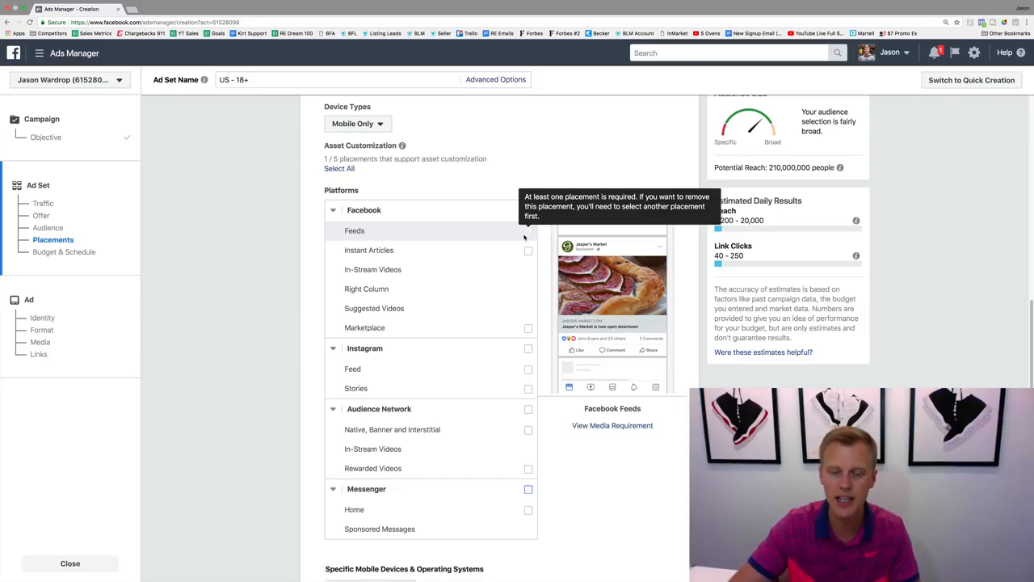
left_click(528, 231)
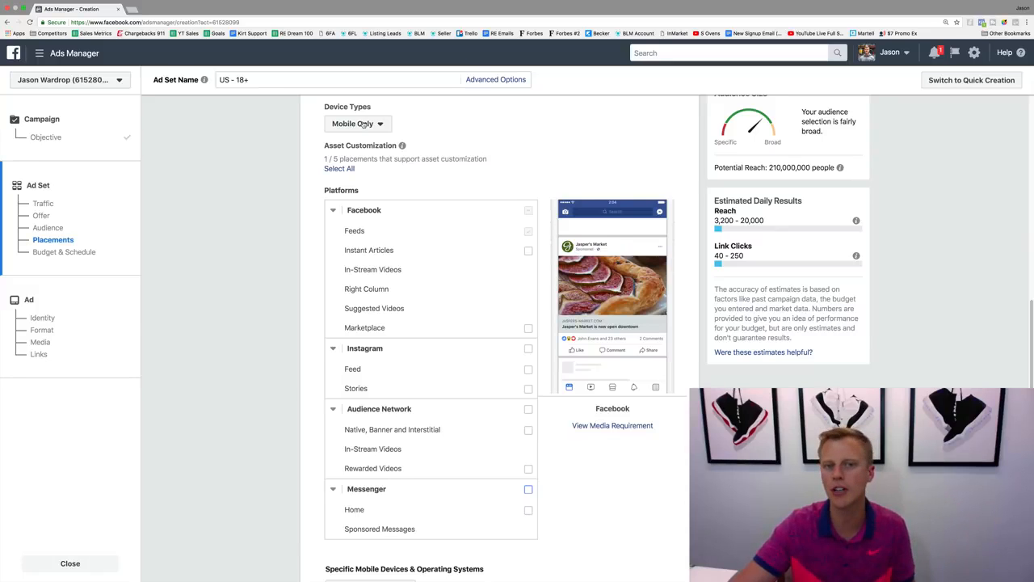
left_click(358, 122)
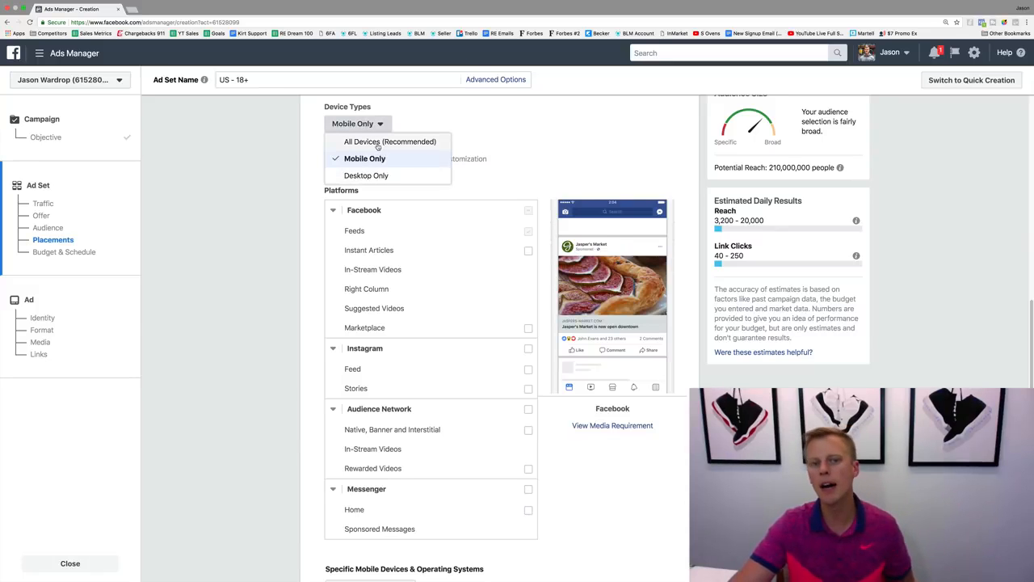
left_click(390, 141)
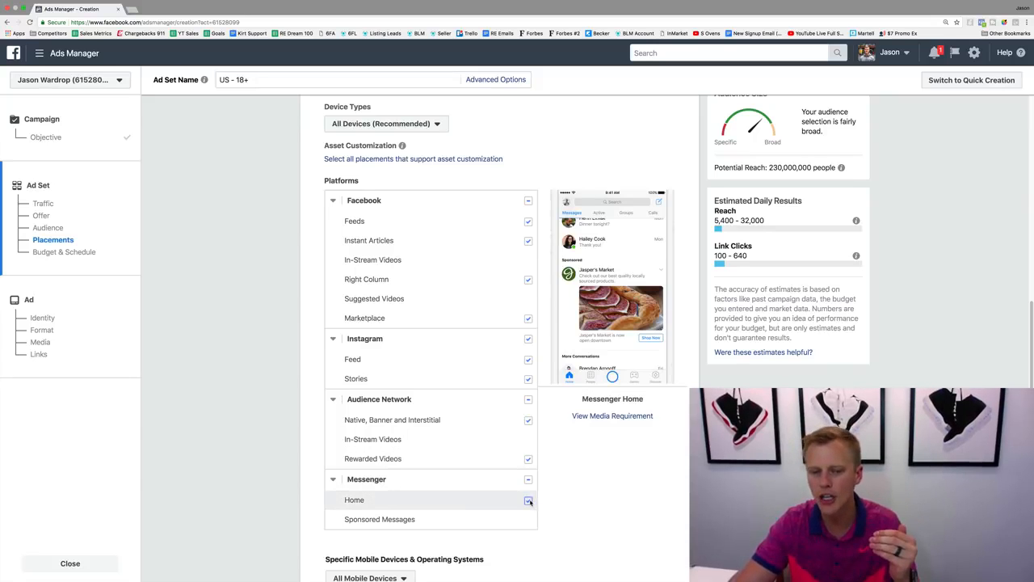
left_click(529, 500)
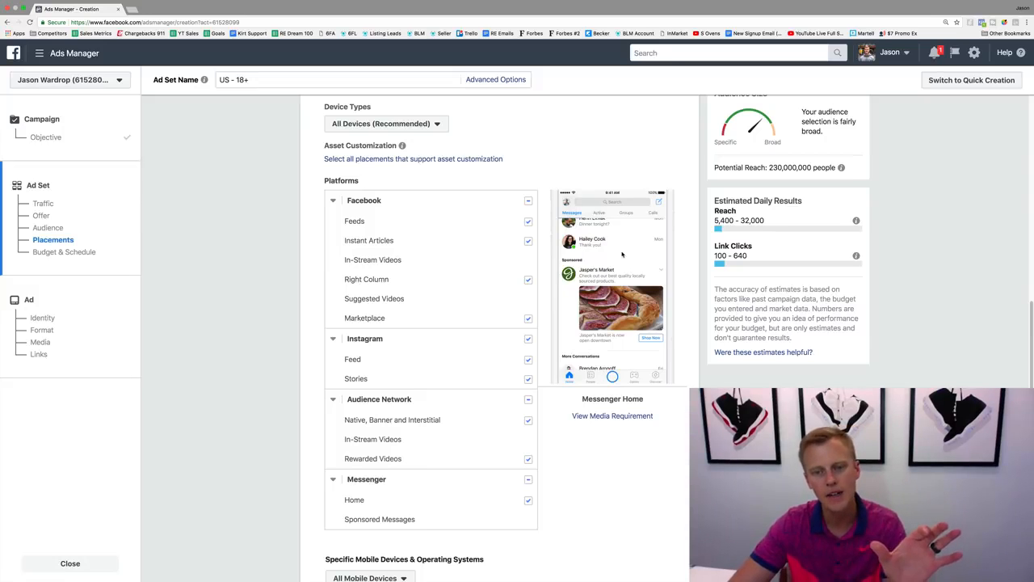
scroll("down", 3)
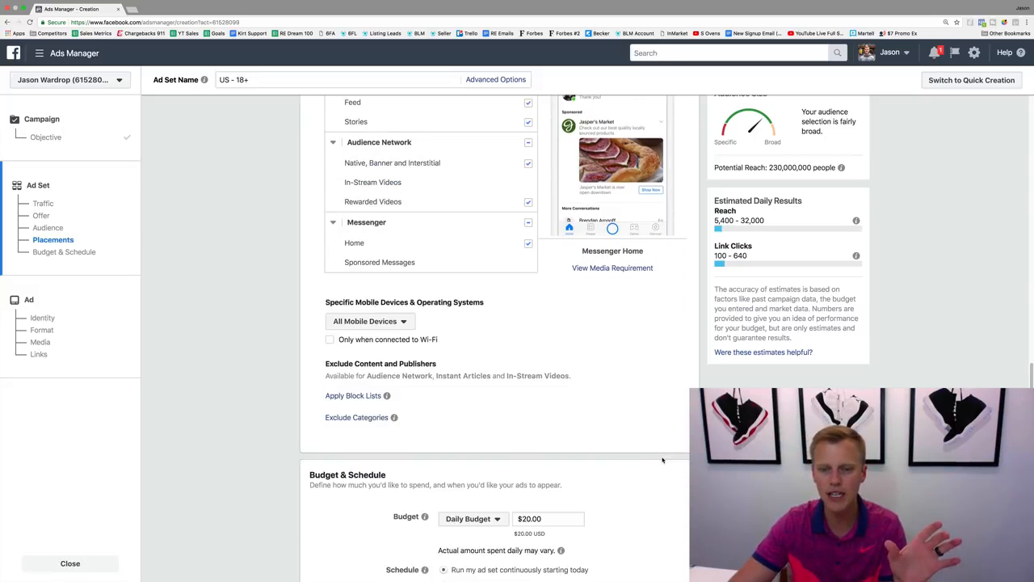